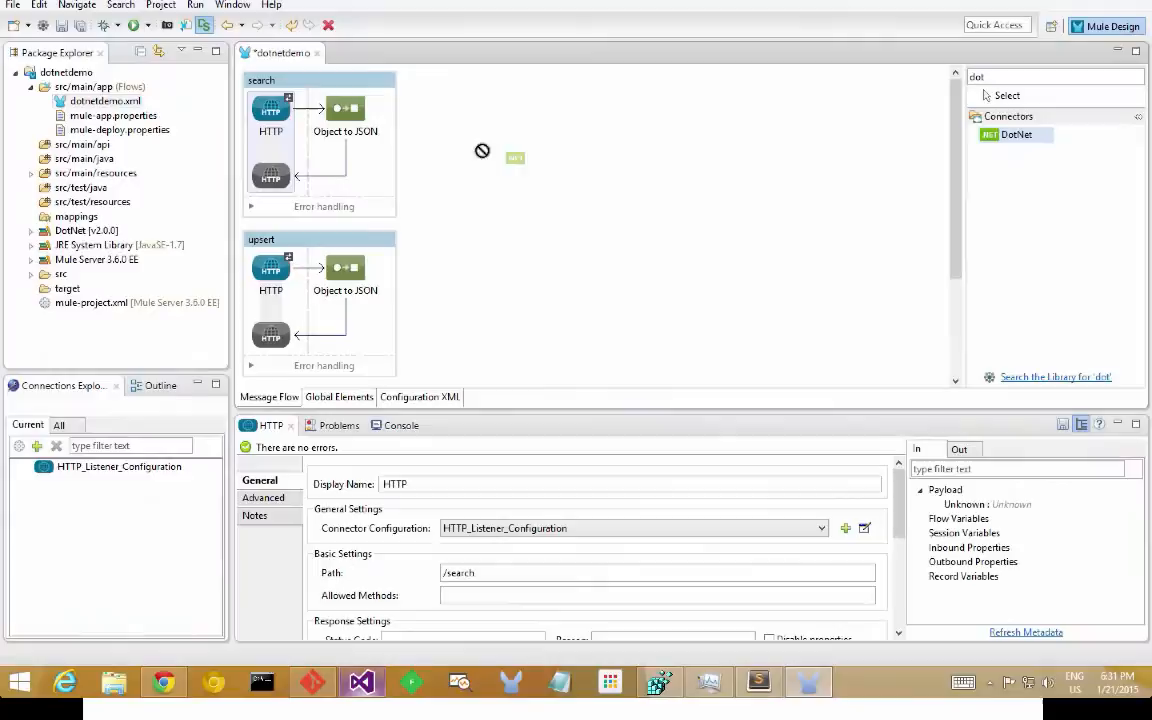
- Place a DotNet connector in the search flow between HTTP and Object to JSON
{"action": "left_click", "coordinate": [336, 114]}
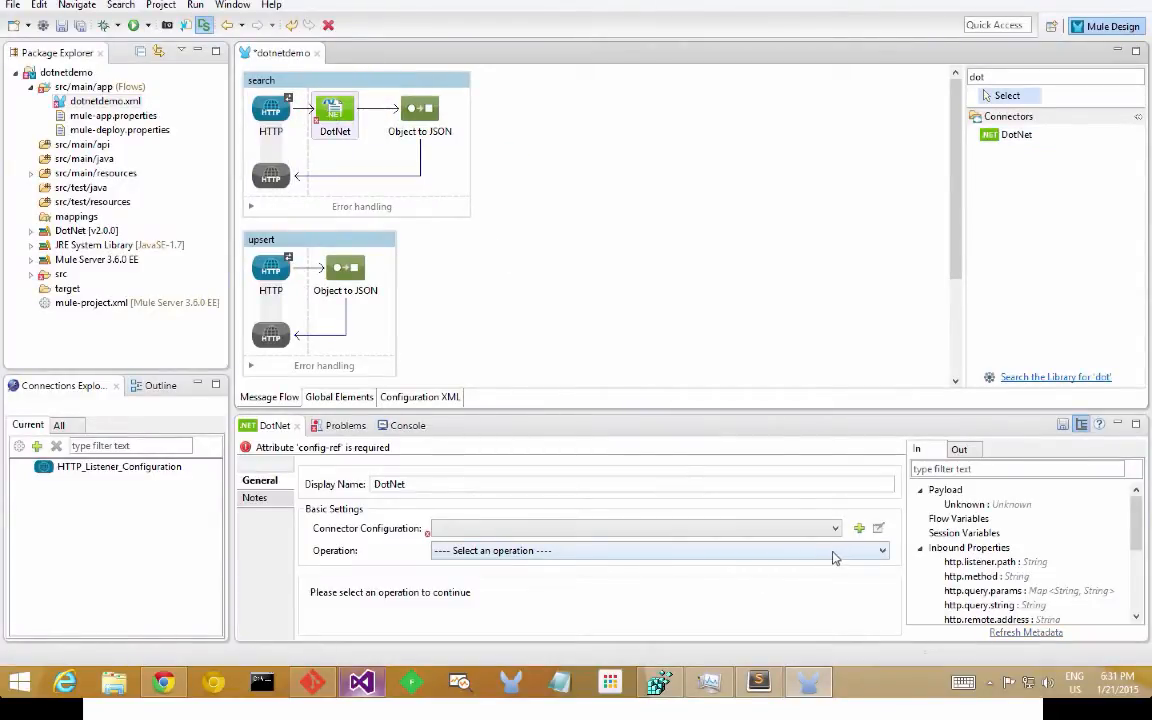
{"action": "mouse_move", "coordinate": [858, 528]}
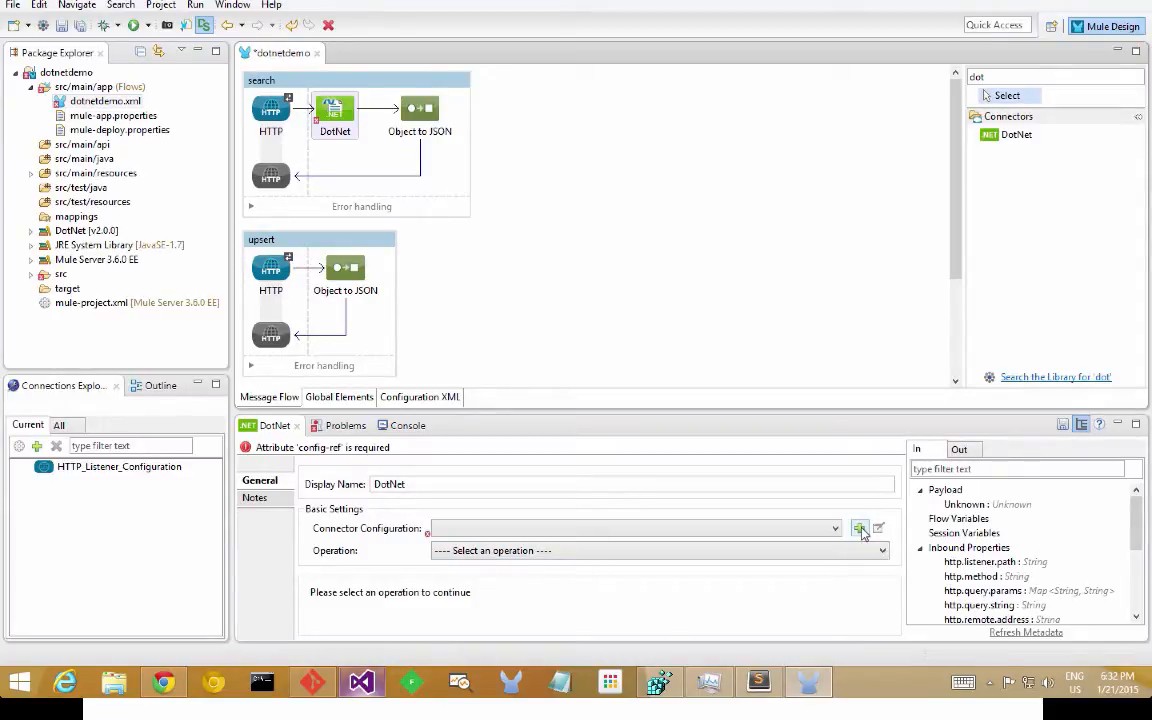
- Create a new DotNet External Assembly connection for the search flow's DotNet step
{"action": "left_click", "coordinate": [860, 528]}
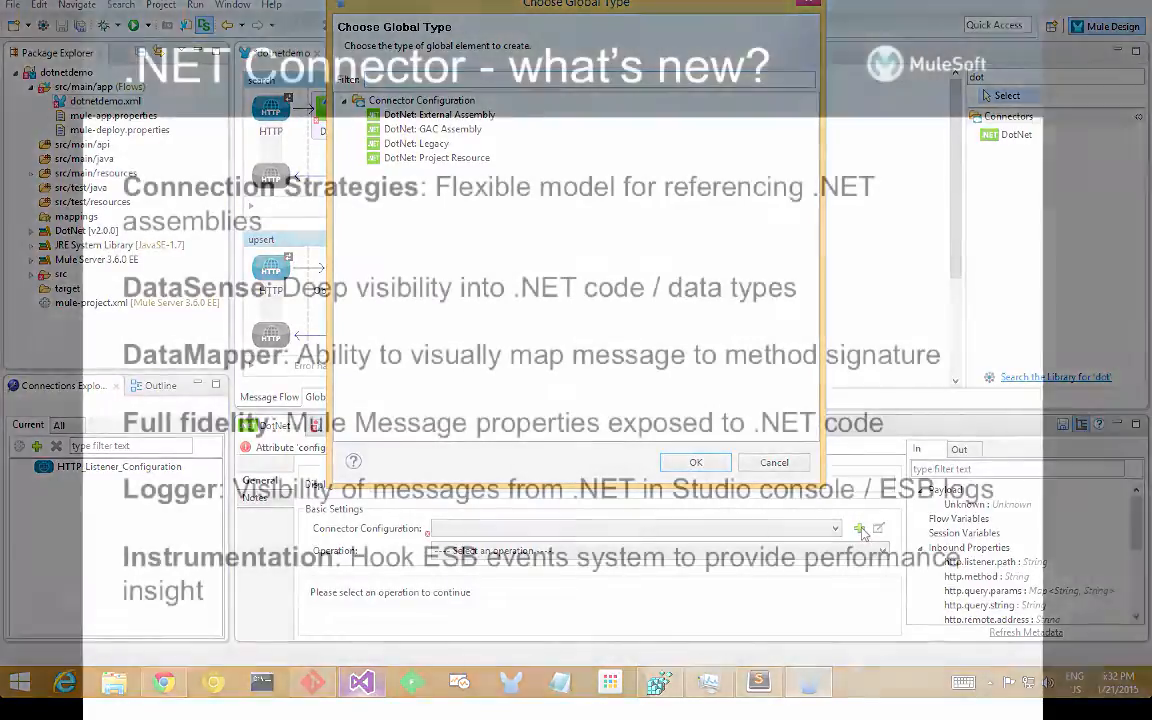
{"action": "left_click", "coordinate": [696, 462]}
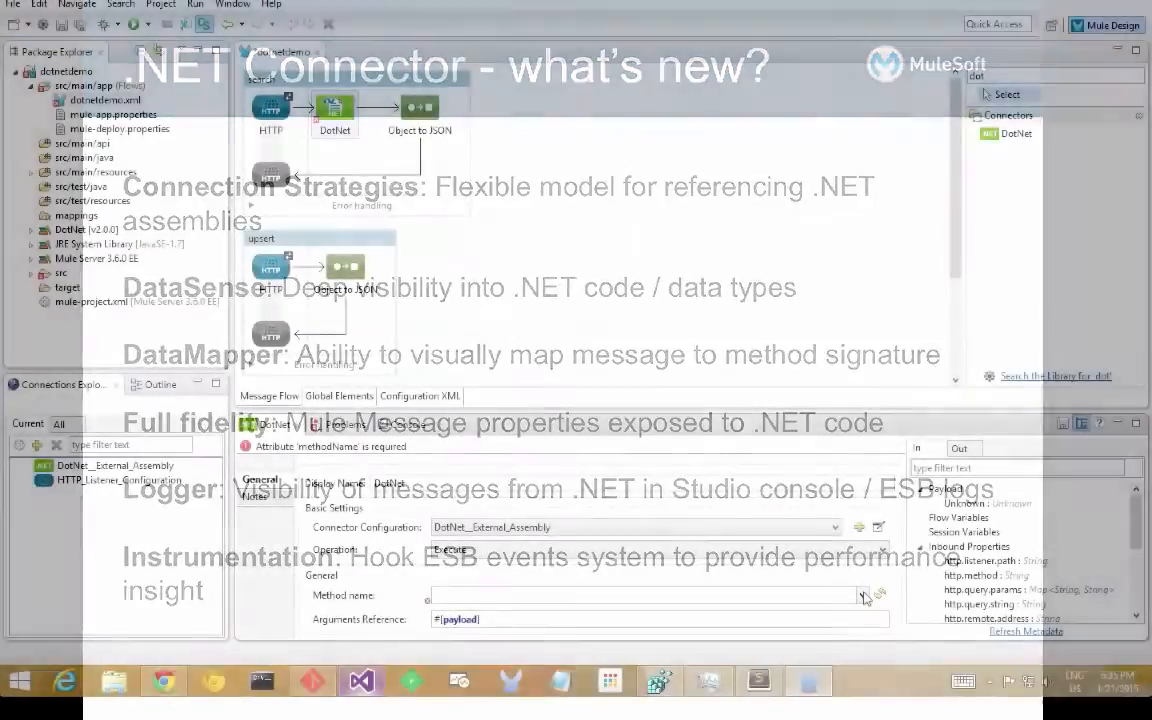
- Set the DotNet step's method to the CompanyDirectory SearchPeople method
{"action": "left_click", "coordinate": [862, 596]}
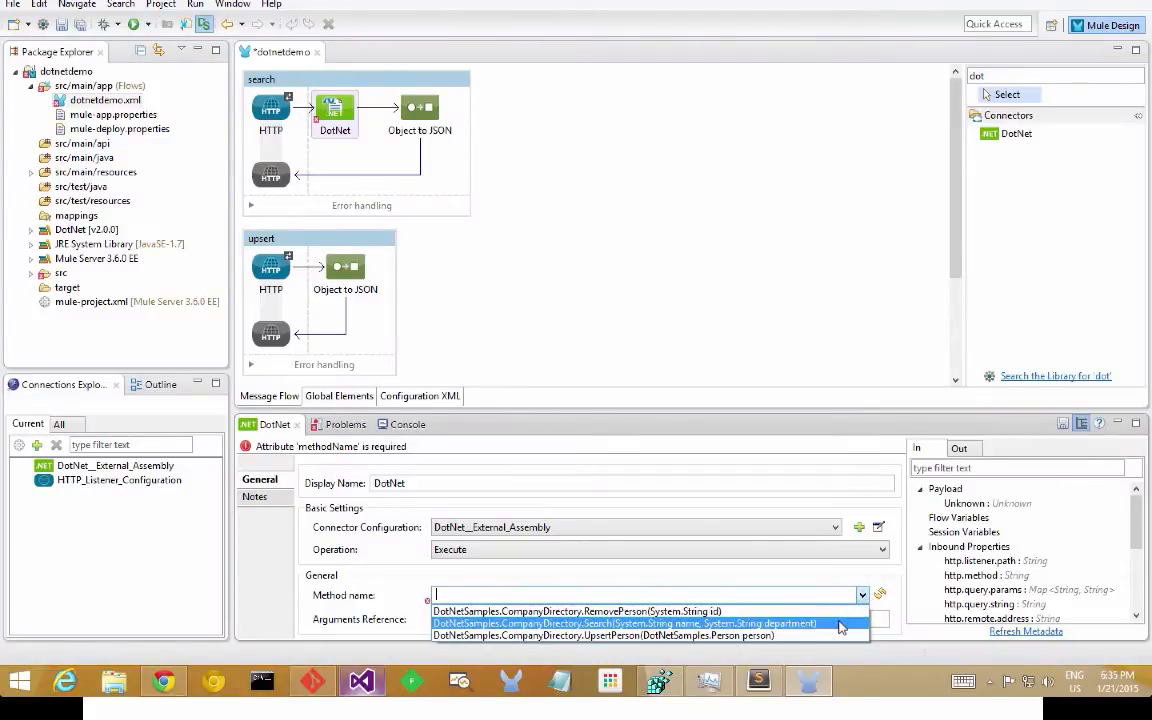
{"action": "left_click", "coordinate": [628, 624]}
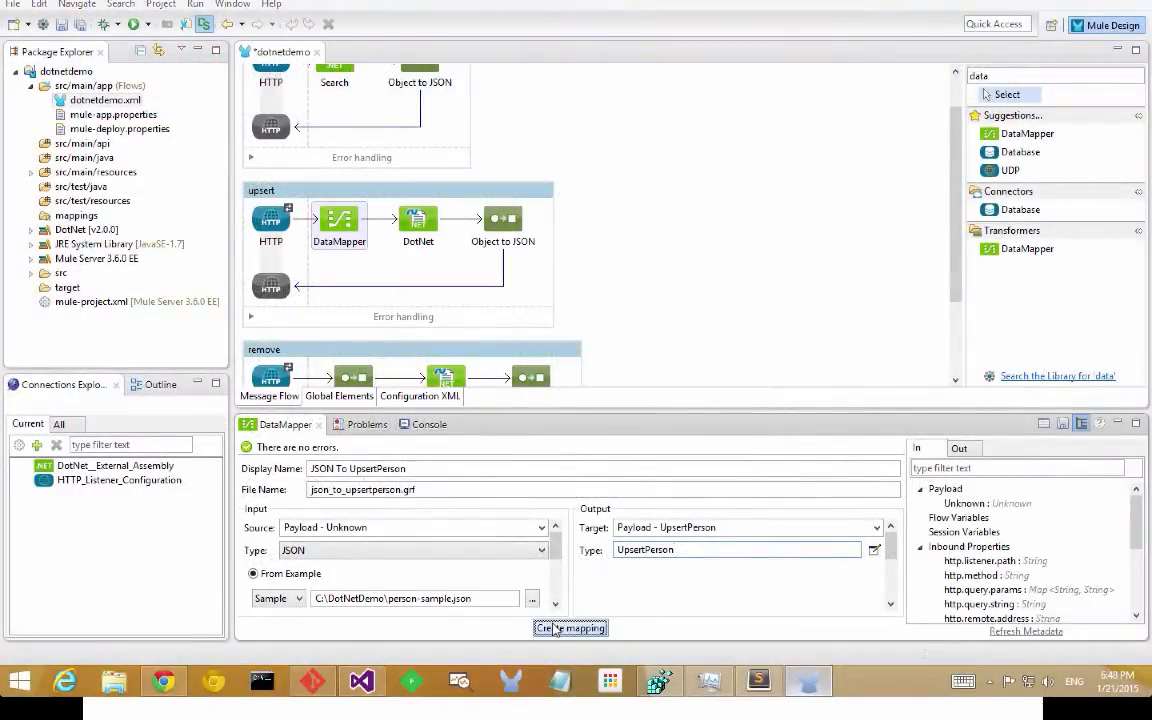
- Create the DataMapper mapping from the sample person JSON to UpsertPerson
{"action": "left_click", "coordinate": [570, 628]}
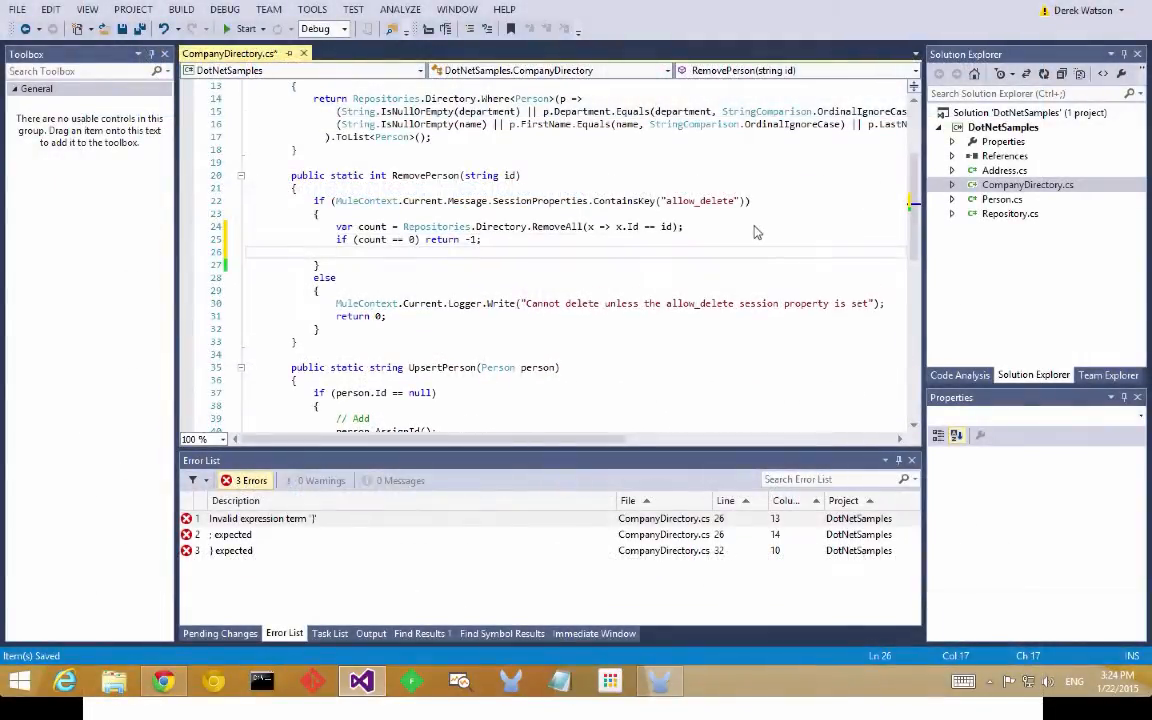
- Add 'else return 1;' after the count check in RemovePerson in CompanyDirectory.cs
{"action": "type", "text": "else r"}
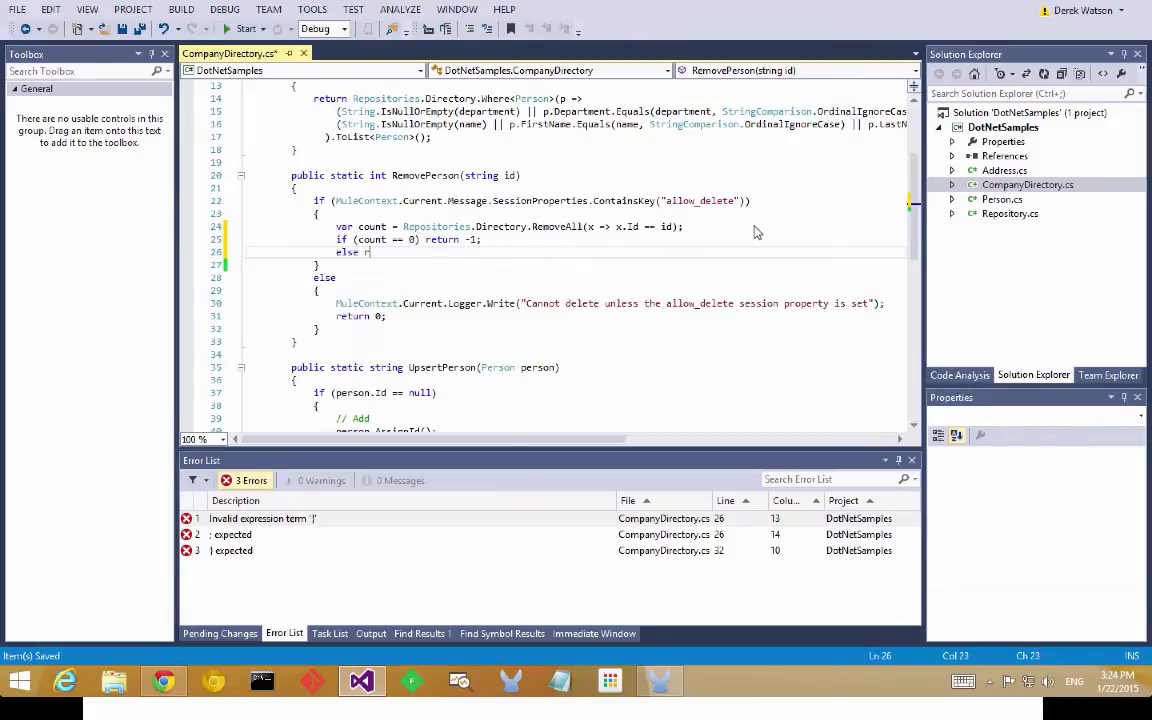
{"action": "type", "text": "eturn"}
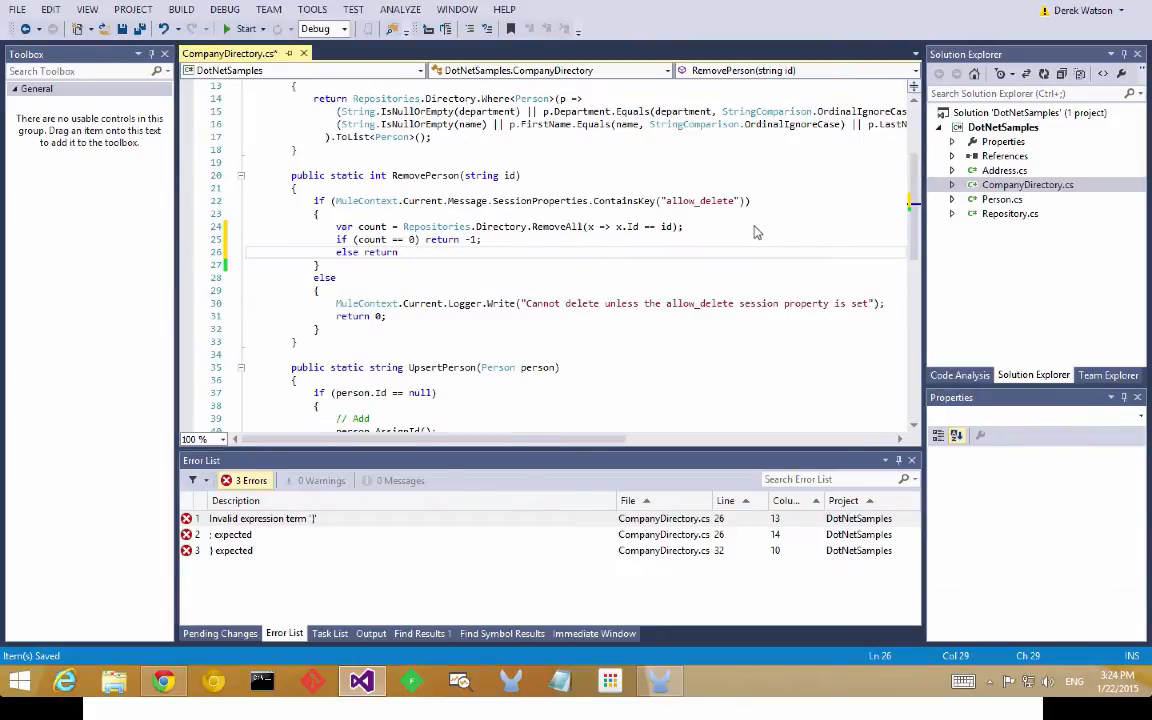
{"action": "type", "text": "1;"}
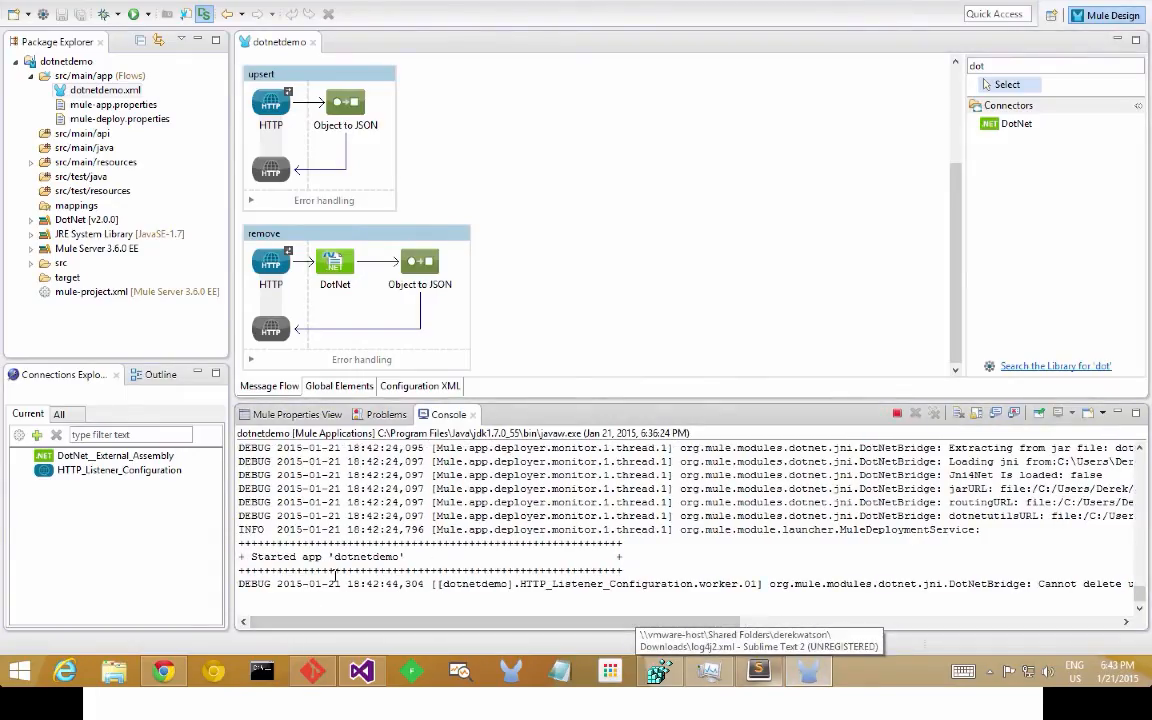
- Scroll the console right to read the .NET 'cannot delete unless allow_delete is set' log line
{"action": "scroll", "scroll_direction": "right", "scroll_amount": 3}
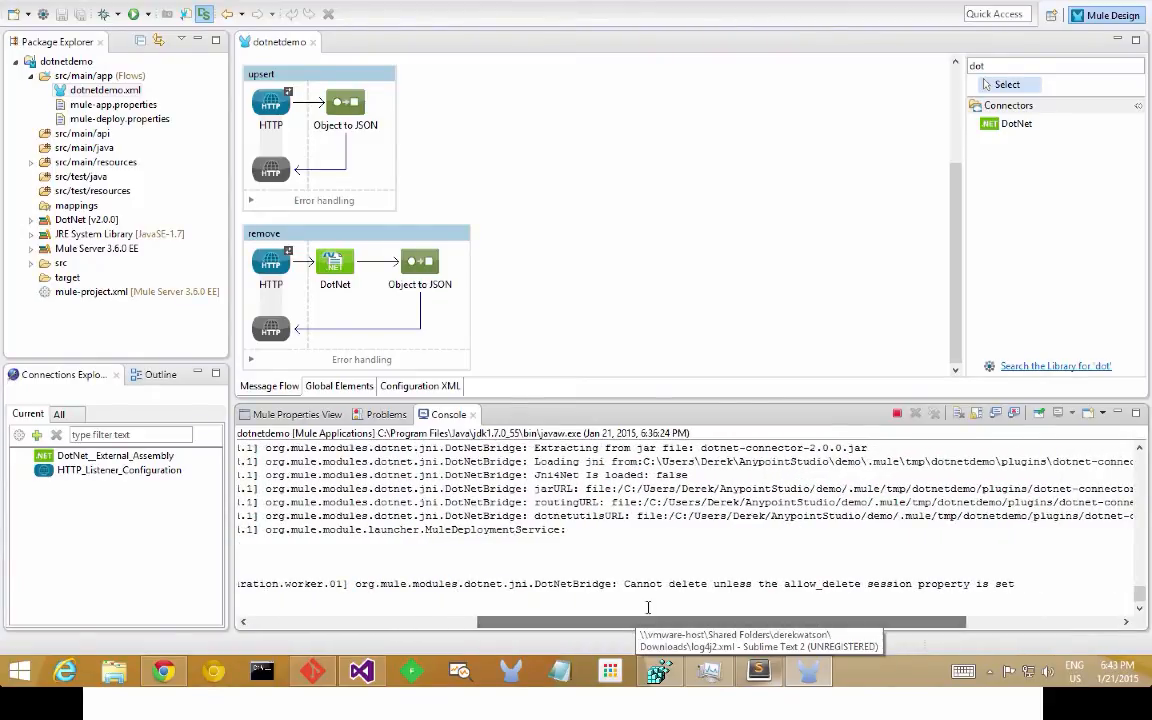